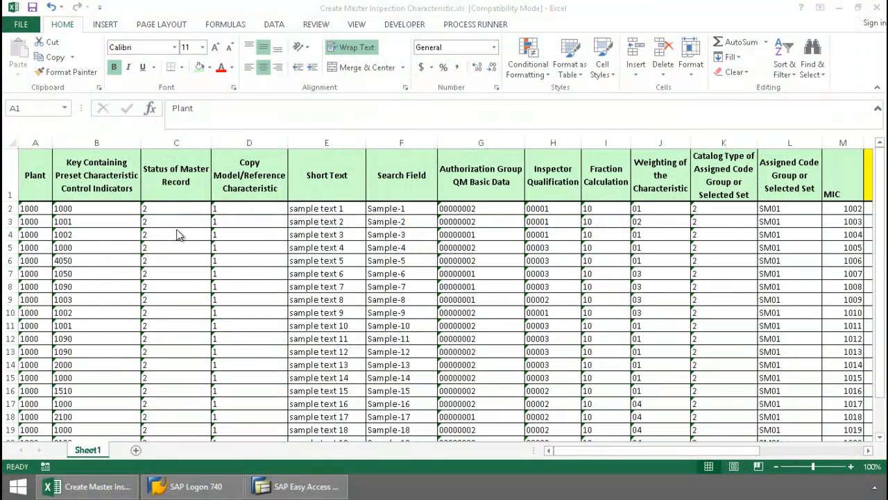
pyautogui.moveTo(410, 260)
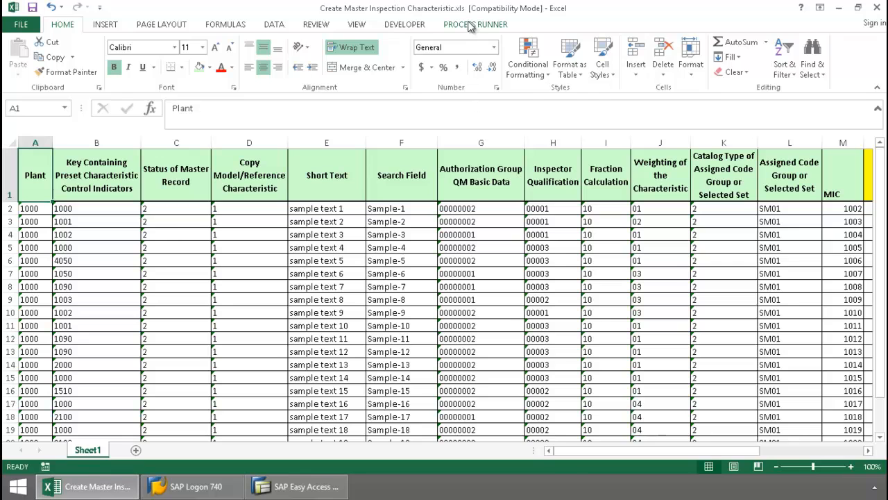
# Run the characteristic upload process from the Process Runner ribbon, prompting SAP logon
pyautogui.click(474, 25)
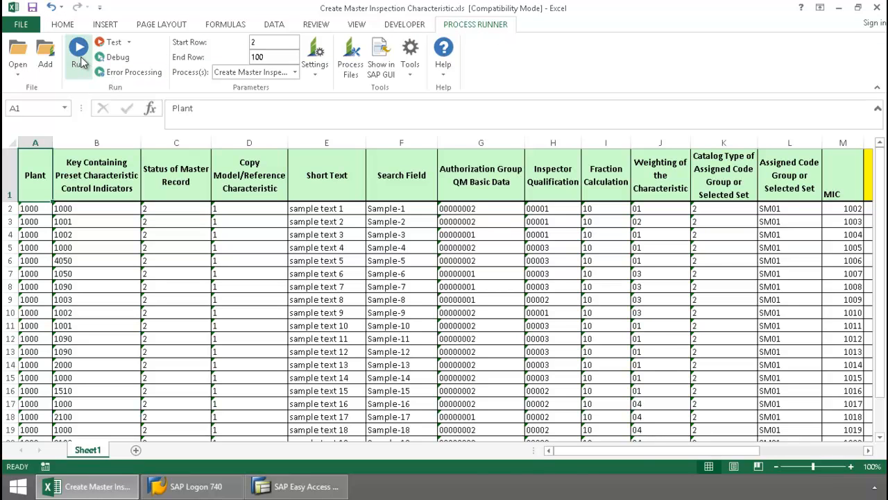
pyautogui.click(78, 53)
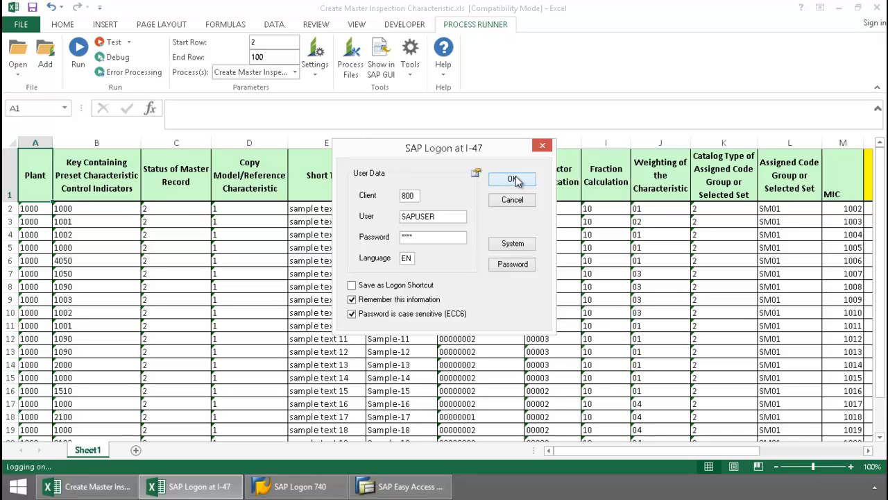
# Confirm the prefilled SAP logon and let the run finish with zero errors
pyautogui.click(512, 179)
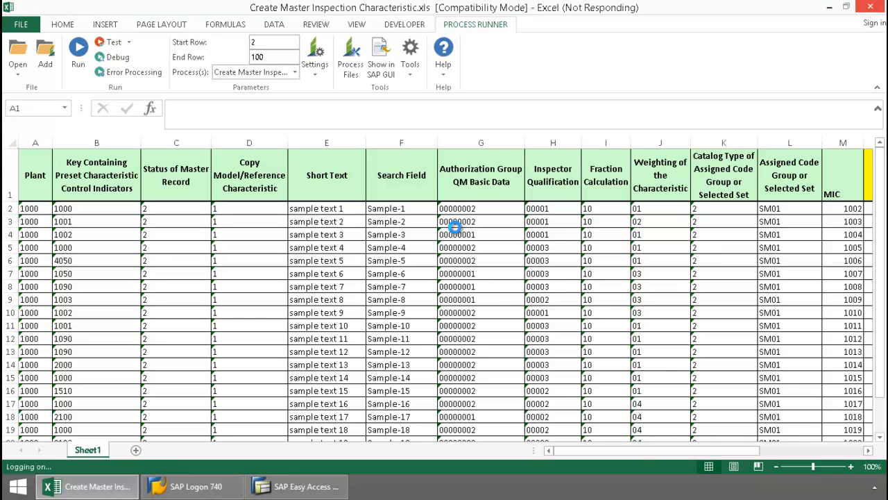
pyautogui.click(77, 53)
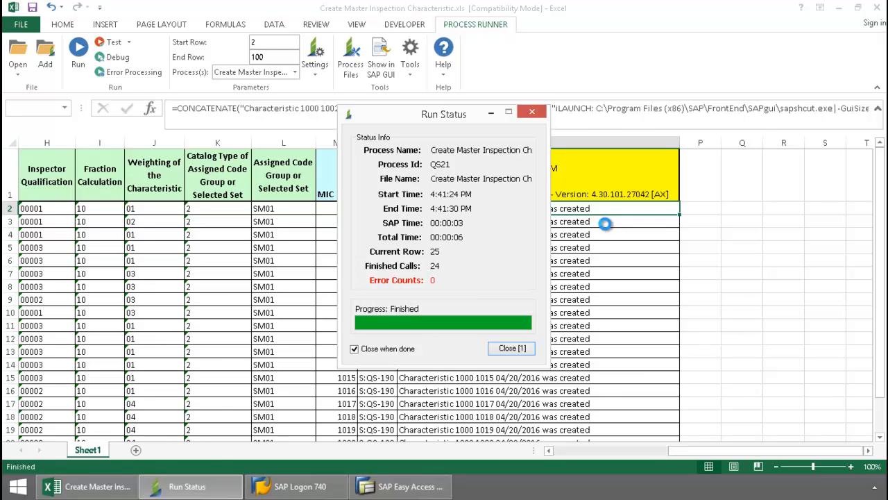
# Close Run Status, review the created statuses through row 25, and open characteristic 1002 in SAP from O2
pyautogui.click(510, 347)
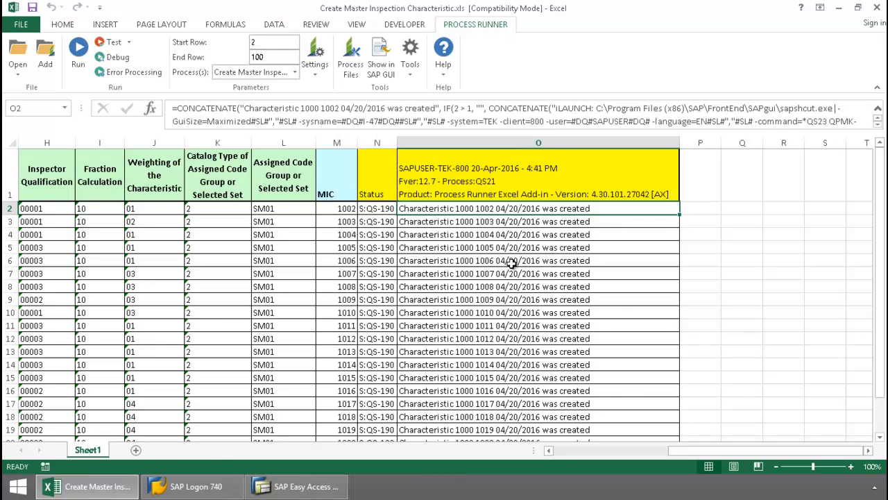
pyautogui.moveTo(547, 267)
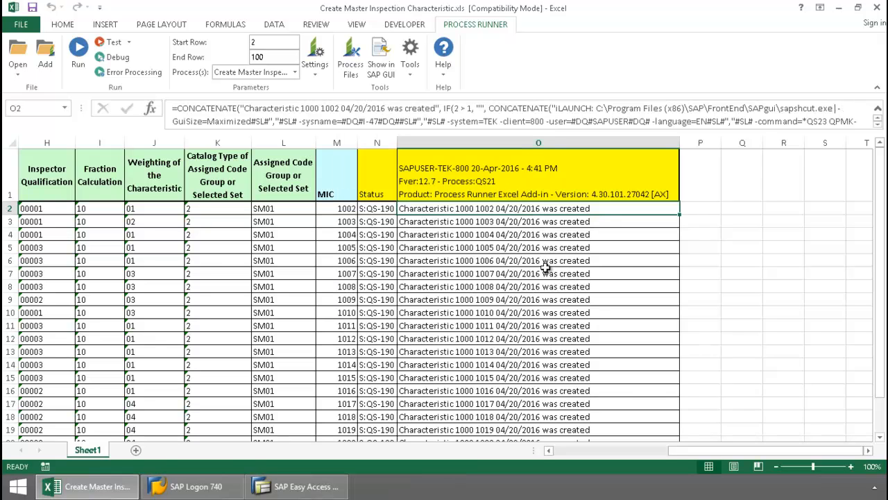
pyautogui.scroll(-3)
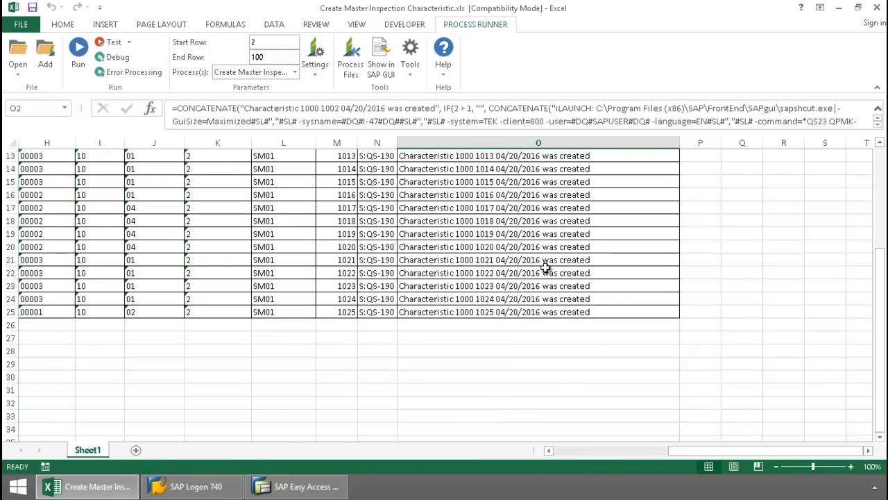
pyautogui.scroll(3)
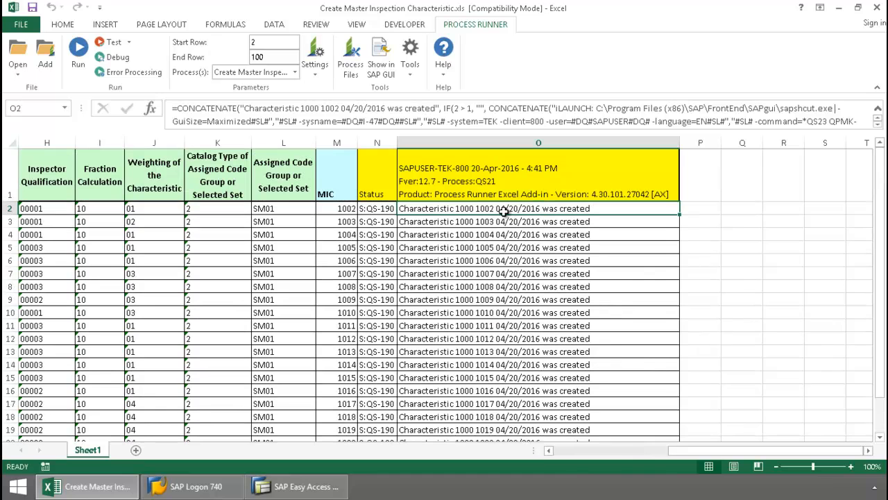
pyautogui.click(378, 142)
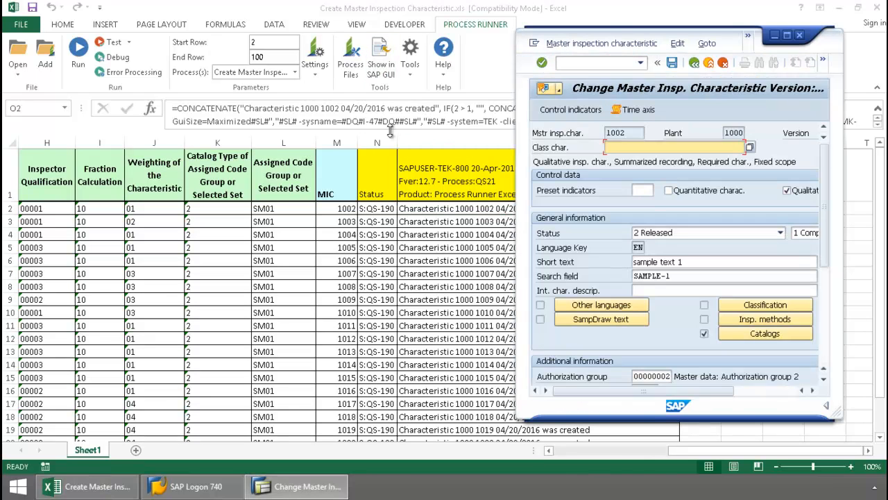
pyautogui.moveTo(399, 270)
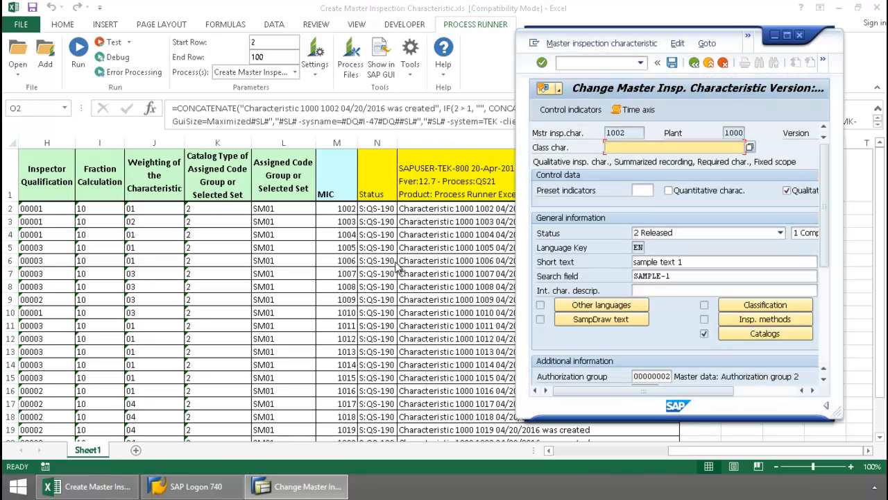